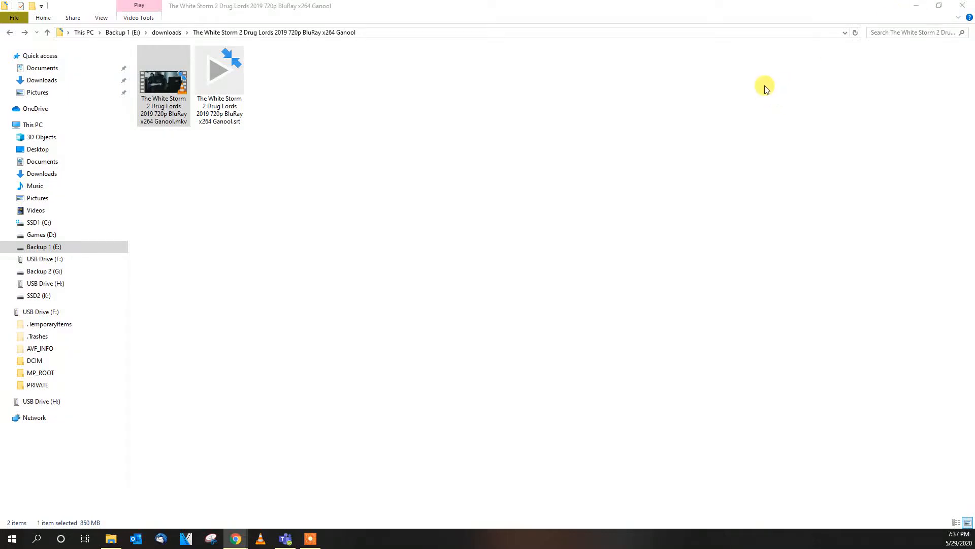
pyautogui.moveTo(758, 101)
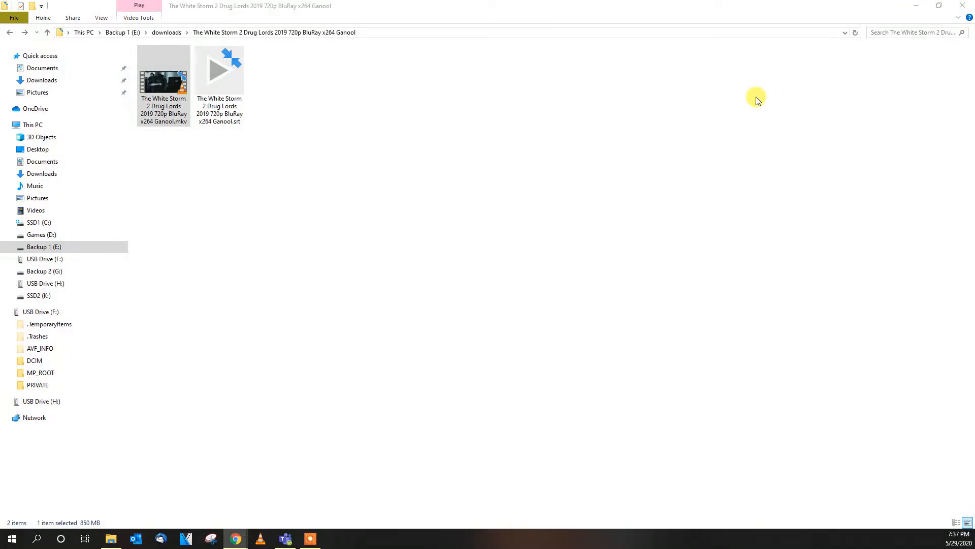
pyautogui.moveTo(738, 117)
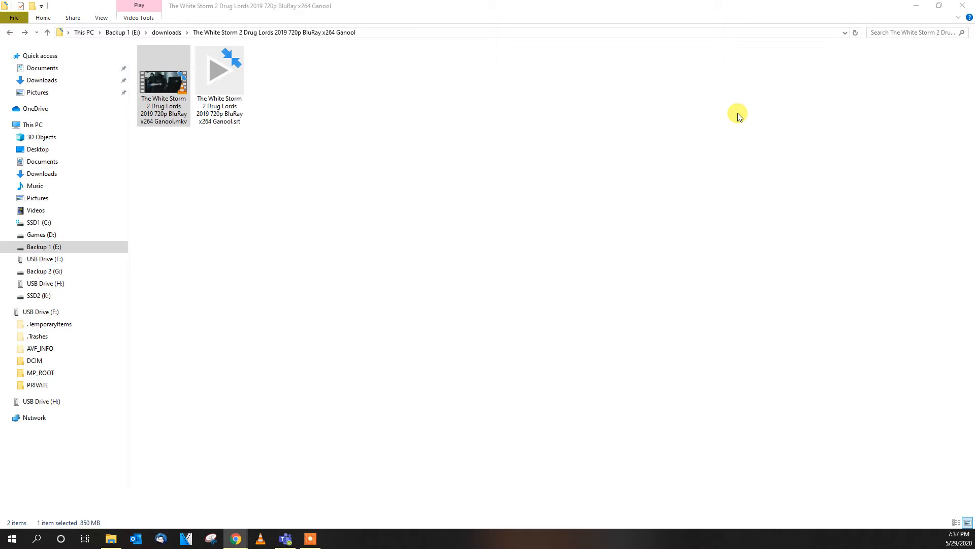
pyautogui.moveTo(575, 240)
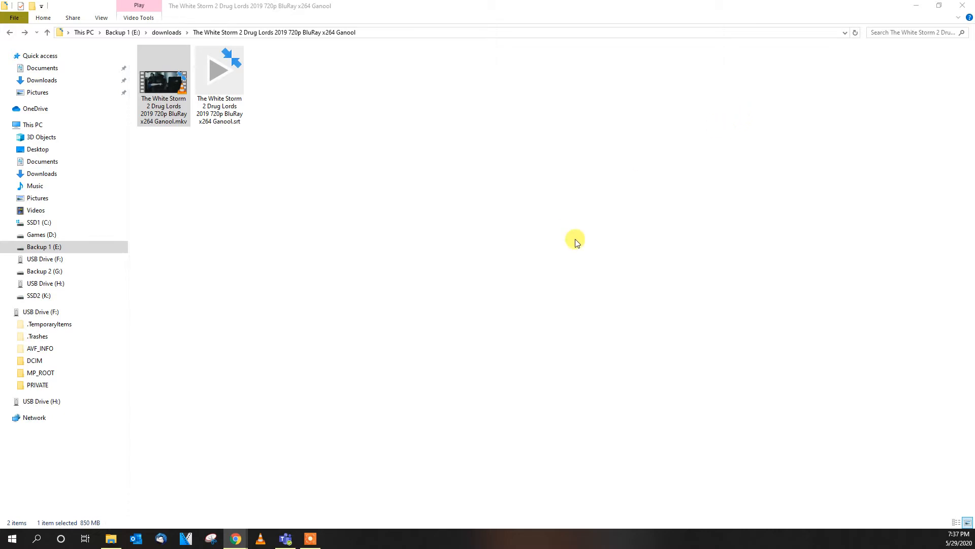
# Step: Start playing The White Storm 2 Drug Lords 2019 720p BluRay .mkv in VLC
pyautogui.click(163, 84)
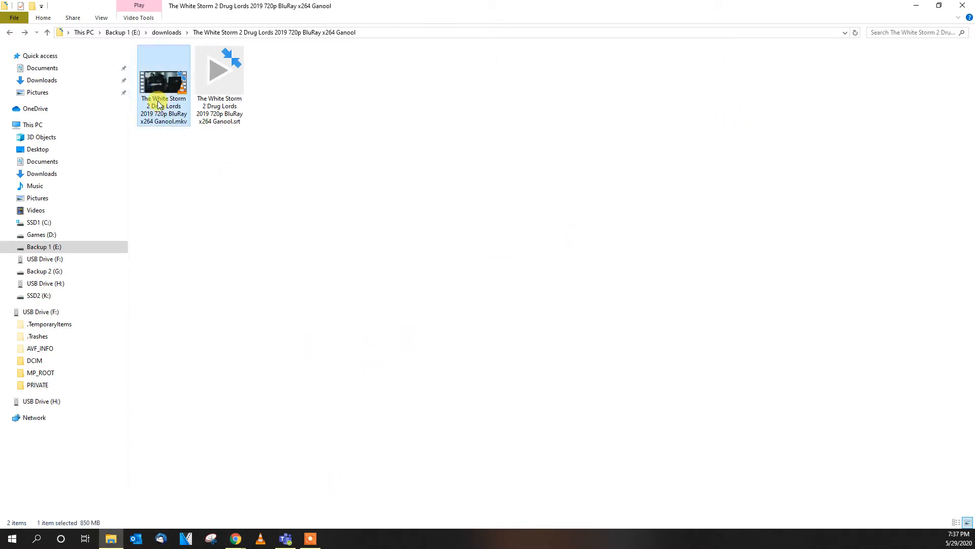
pyautogui.doubleClick(163, 75)
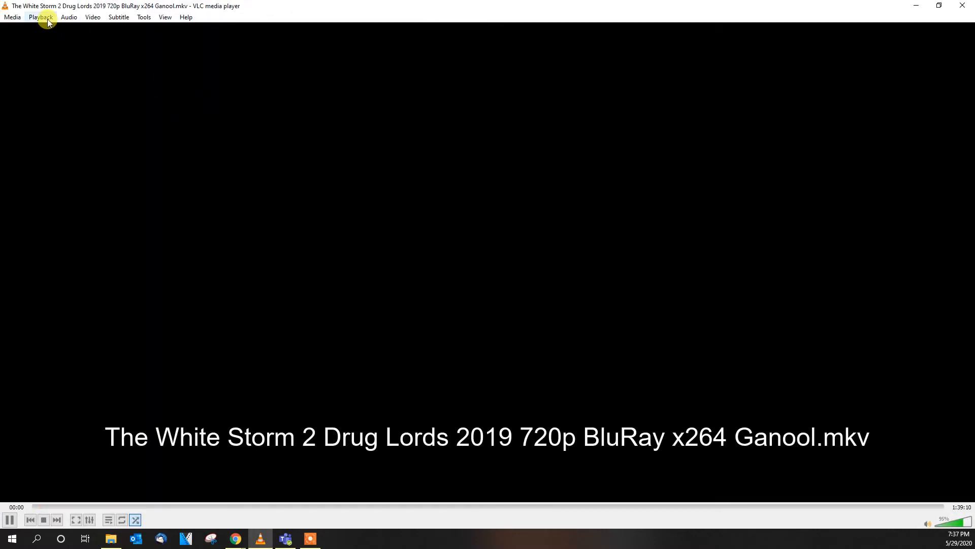
pyautogui.click(40, 17)
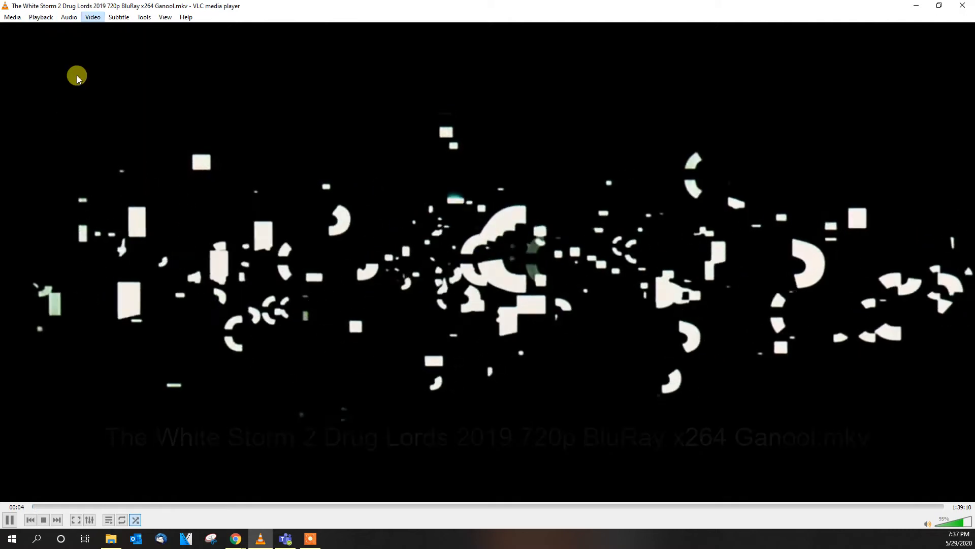
pyautogui.click(40, 17)
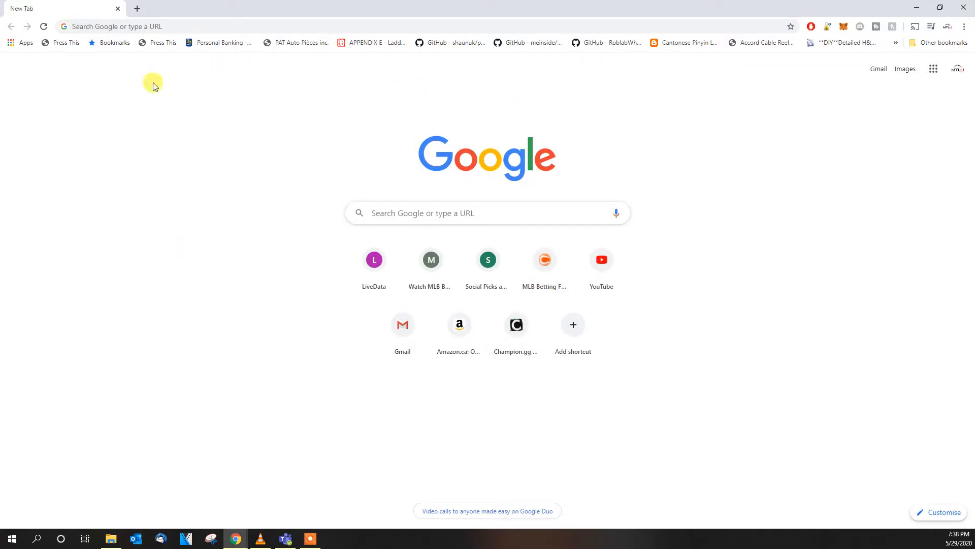
pyautogui.moveTo(247, 211)
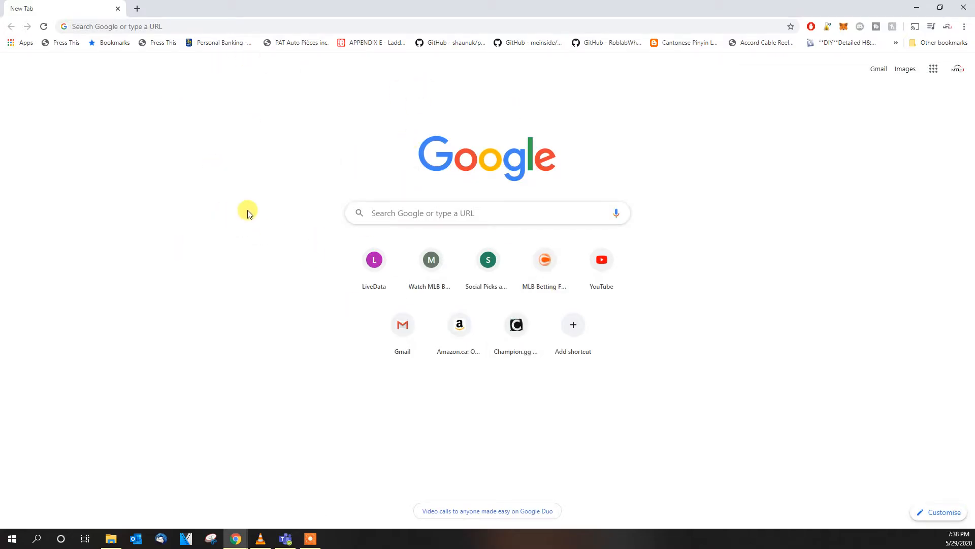
pyautogui.moveTo(247, 216)
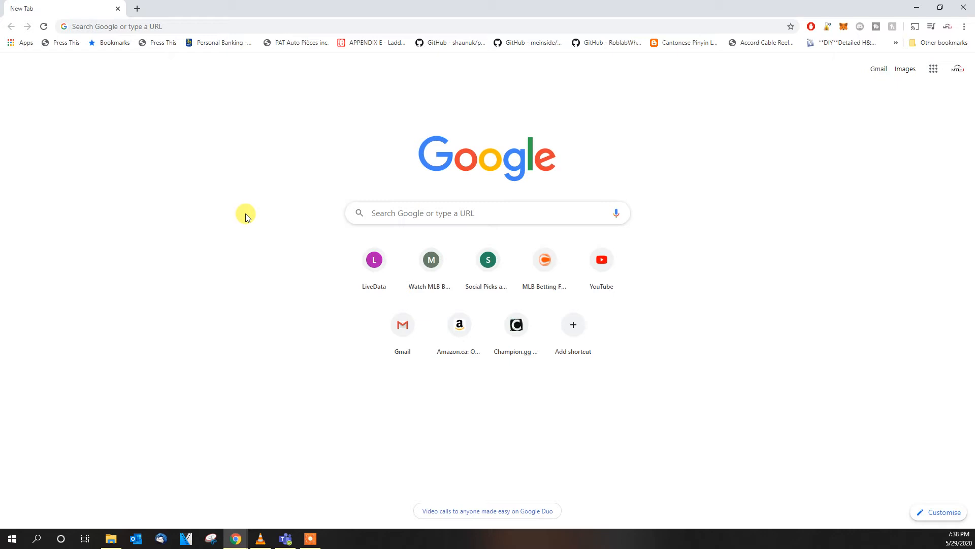
pyautogui.moveTo(956, 142)
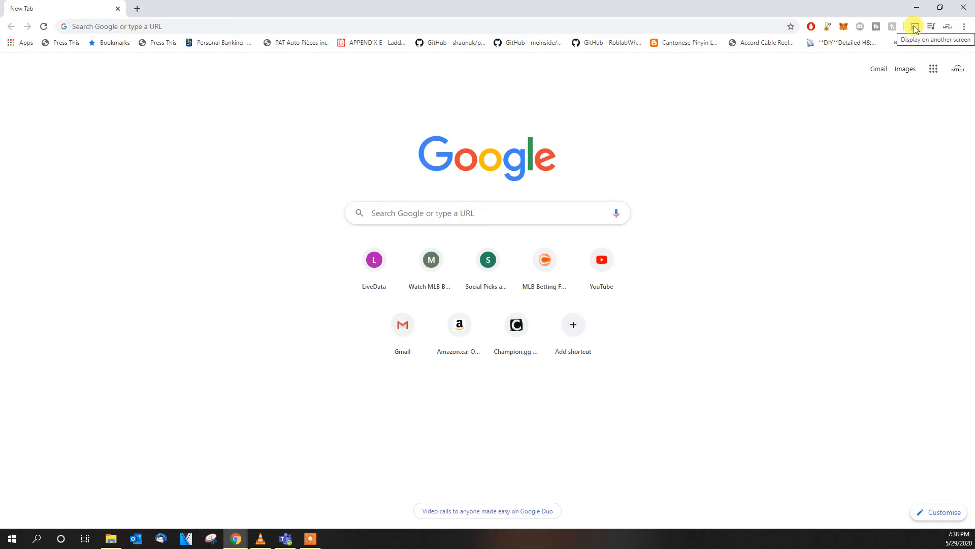
# Step: Cast the Chrome new tab to the Family room TV and dismiss the device list
pyautogui.click(914, 26)
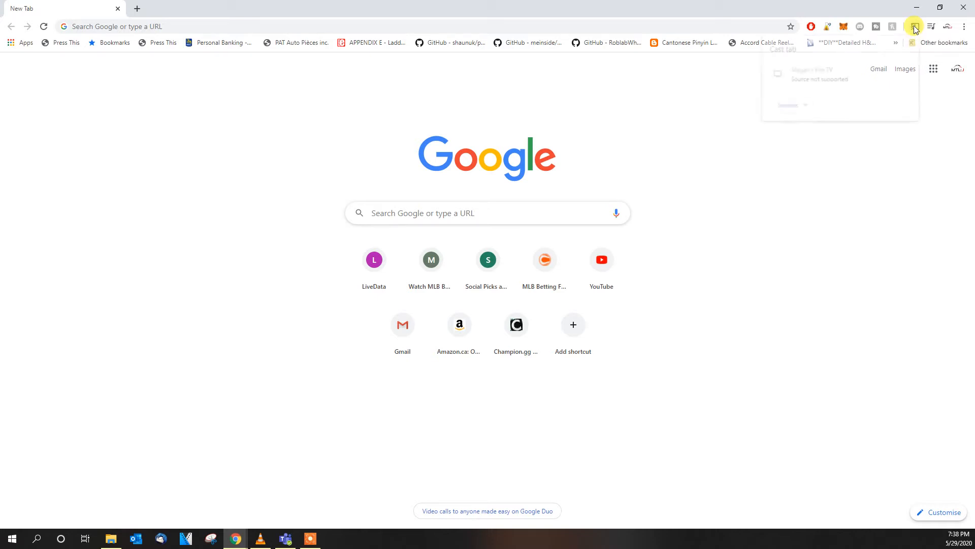
pyautogui.click(913, 26)
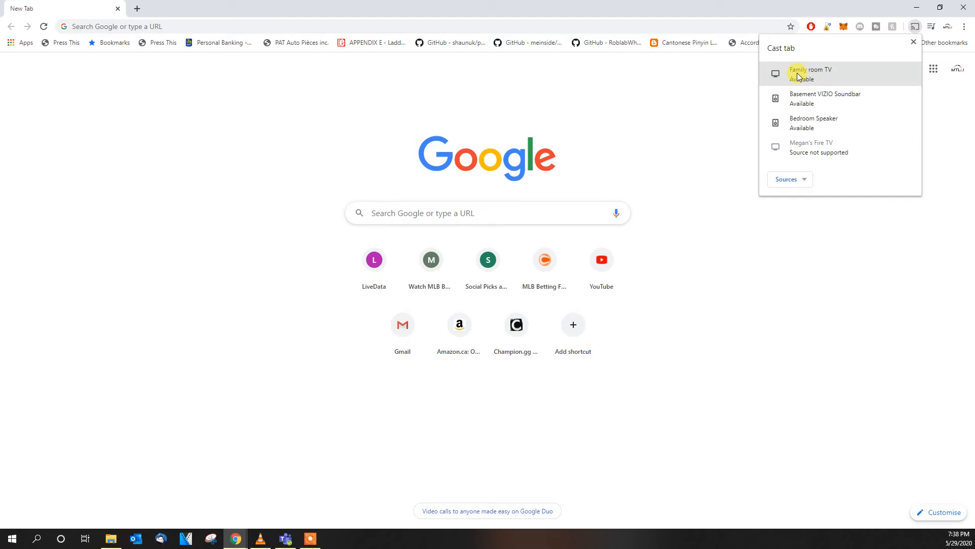
pyautogui.click(811, 73)
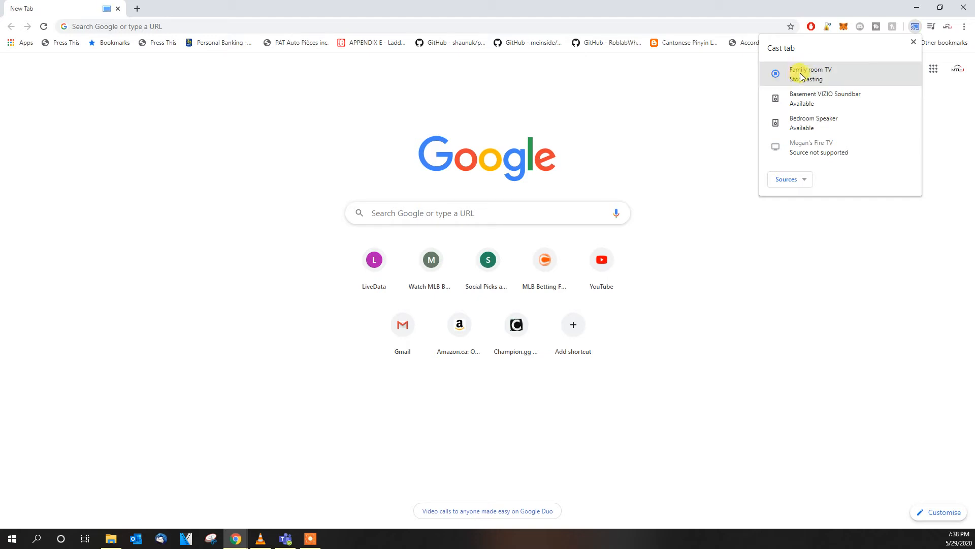
pyautogui.click(810, 72)
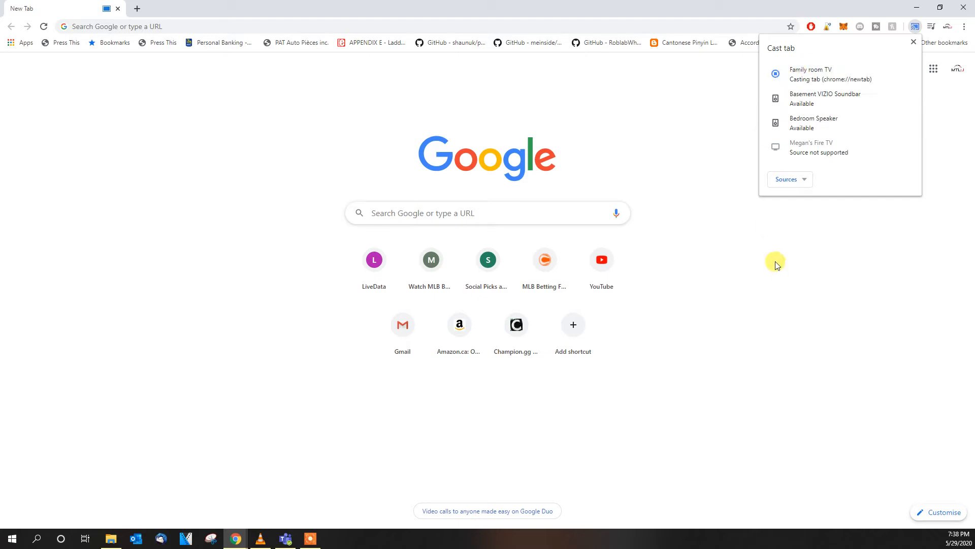
pyautogui.click(913, 42)
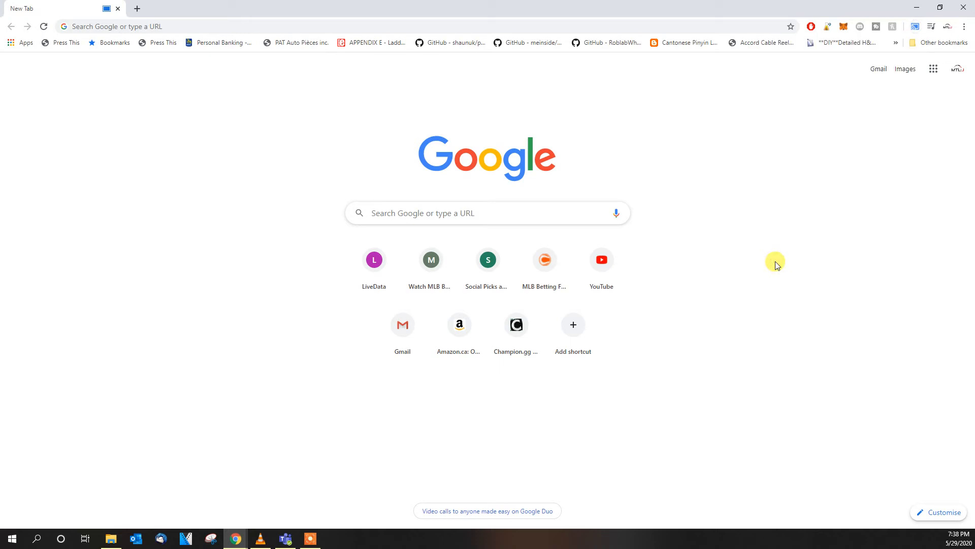
pyautogui.moveTo(773, 261)
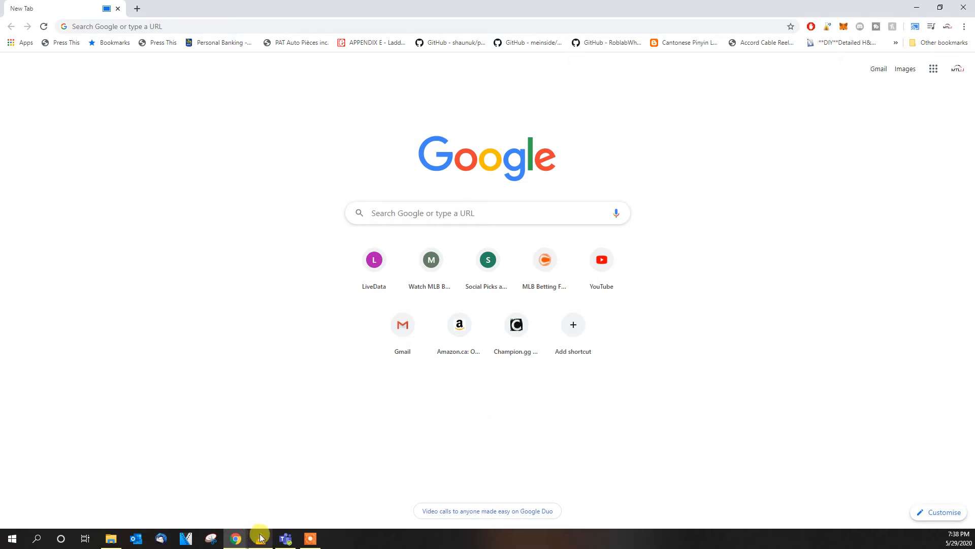
# Step: Show VLC's Playback > Renderer list with Family room TV available as a target
pyautogui.click(259, 537)
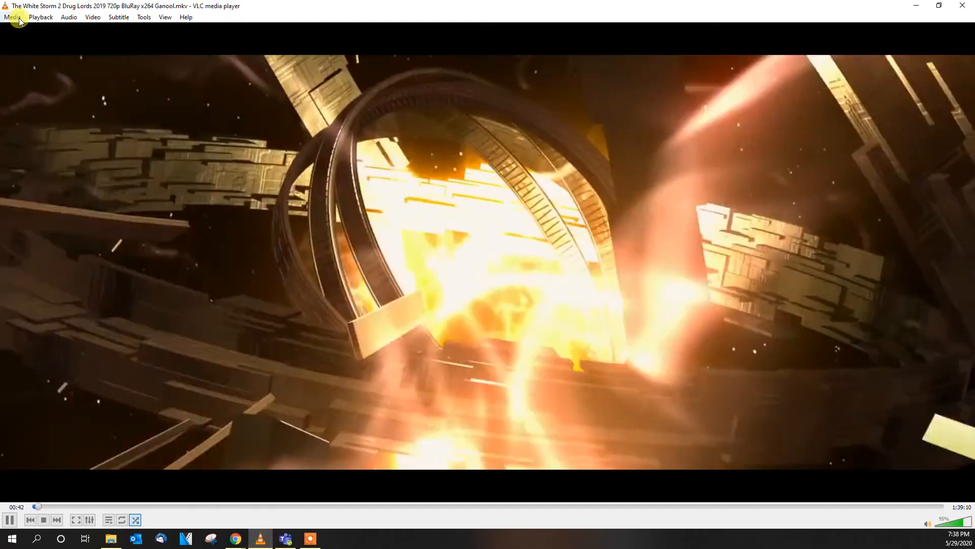
pyautogui.click(40, 16)
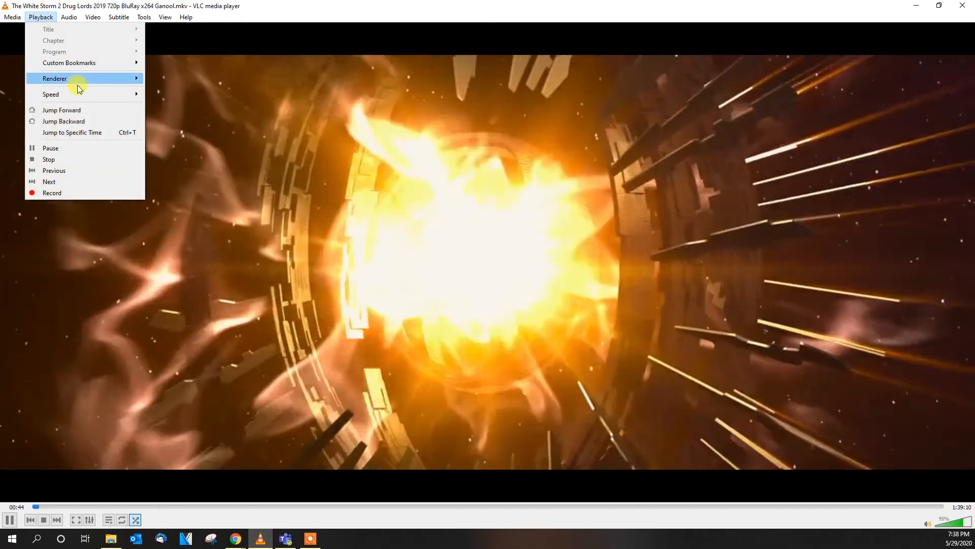
pyautogui.click(55, 78)
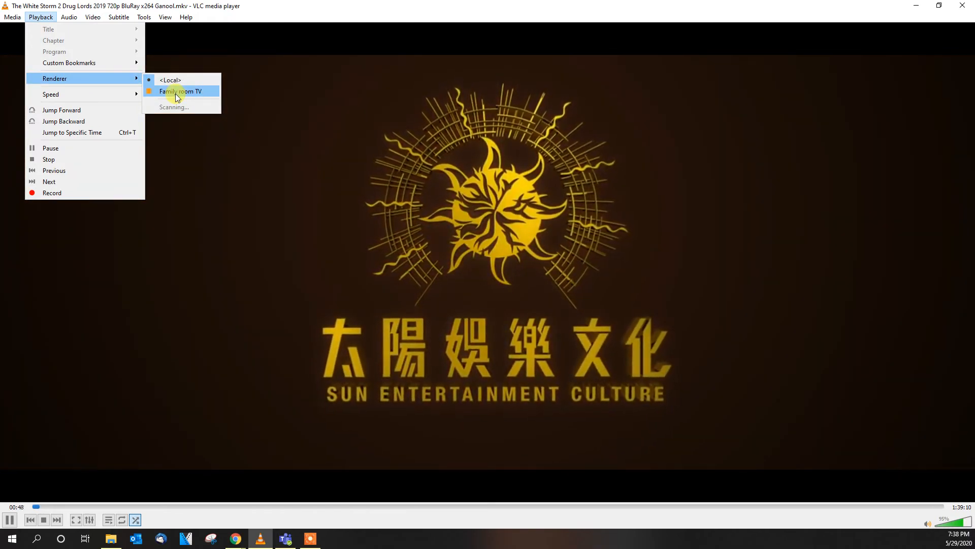
pyautogui.click(234, 538)
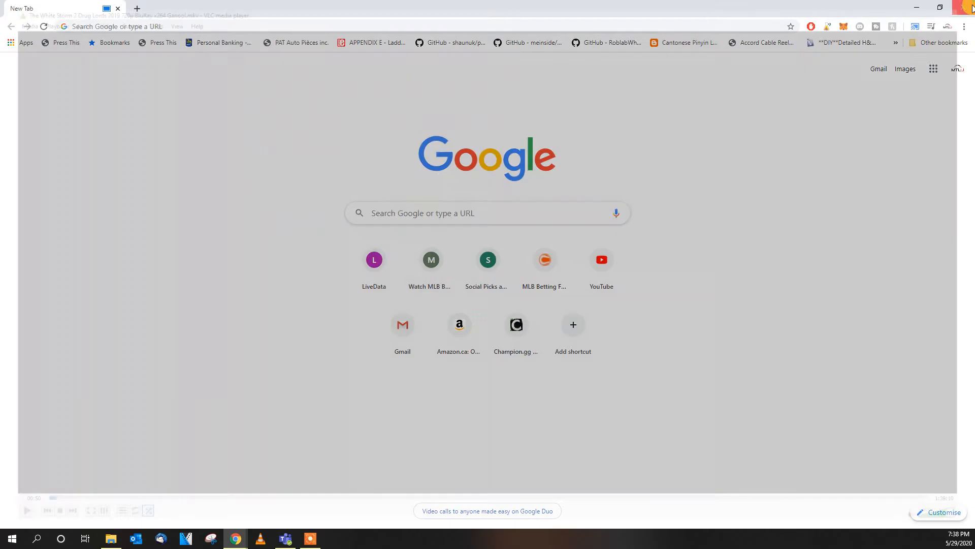
# Step: Stop casting the Chrome tab via the Cast toolbar icon
pyautogui.click(914, 26)
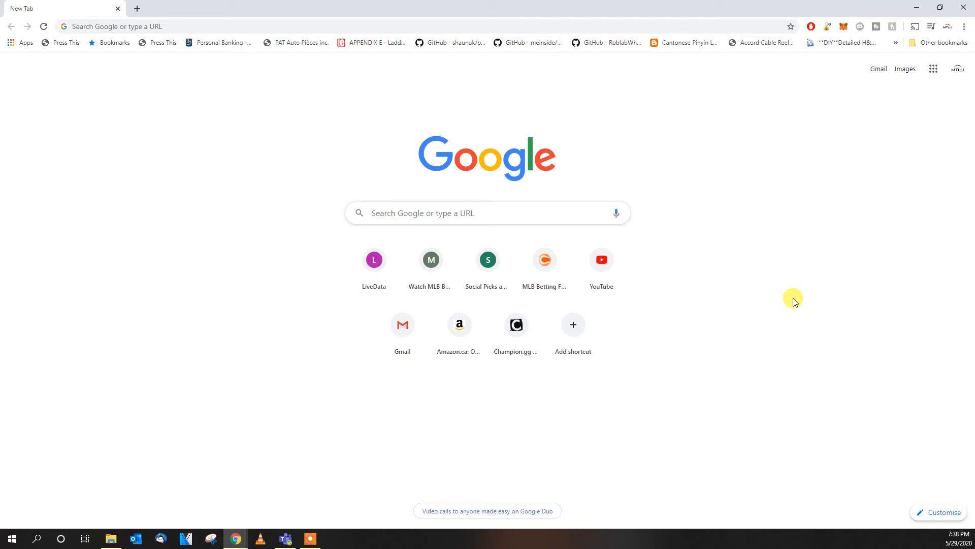
pyautogui.moveTo(493, 379)
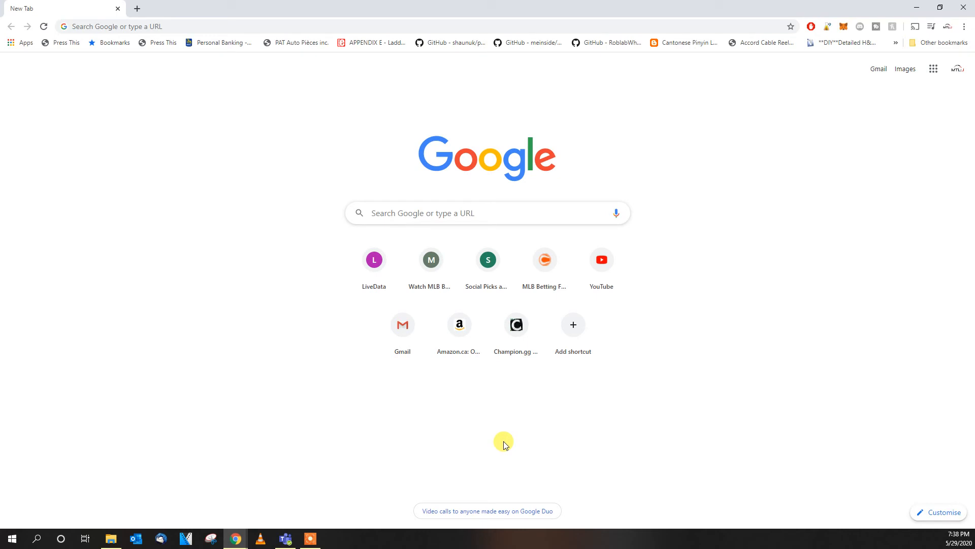
pyautogui.moveTo(495, 450)
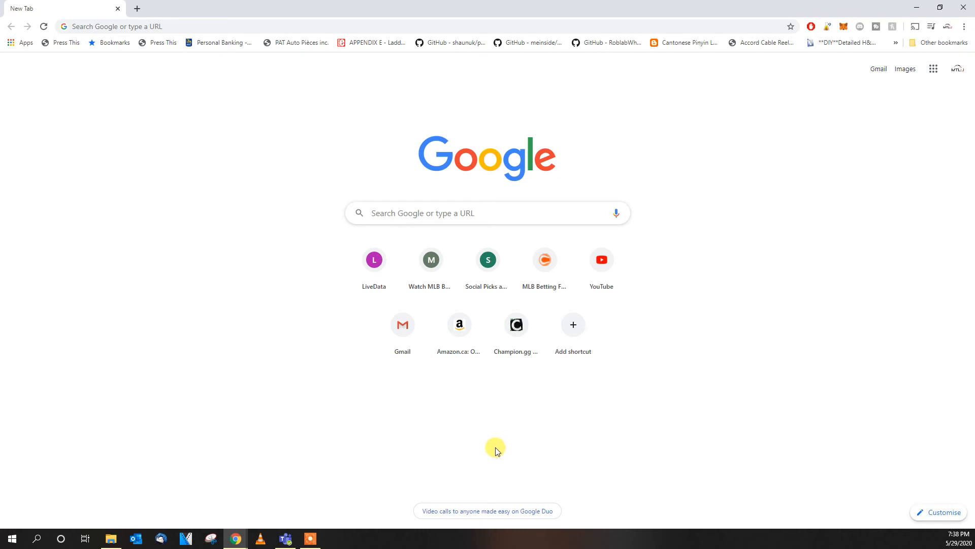
pyautogui.moveTo(837, 162)
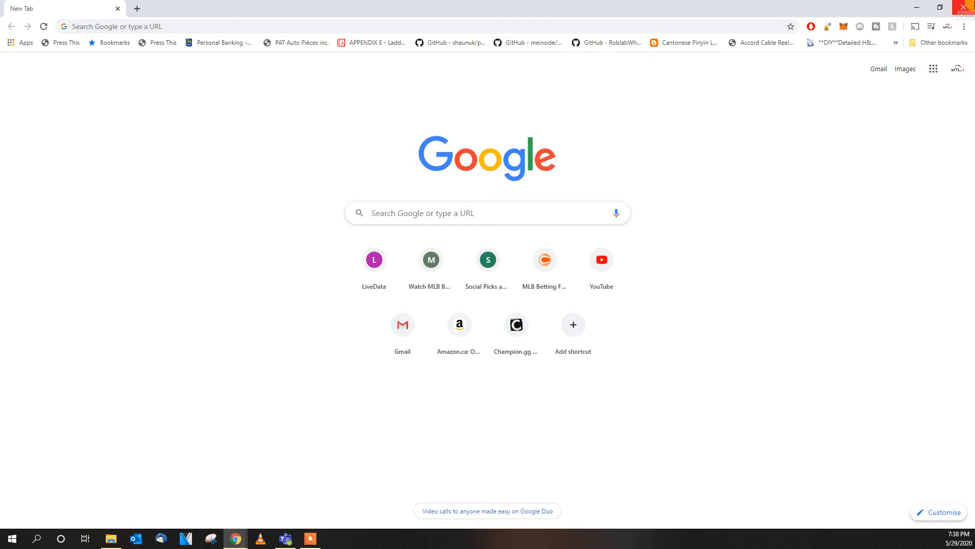
pyautogui.moveTo(967, 6)
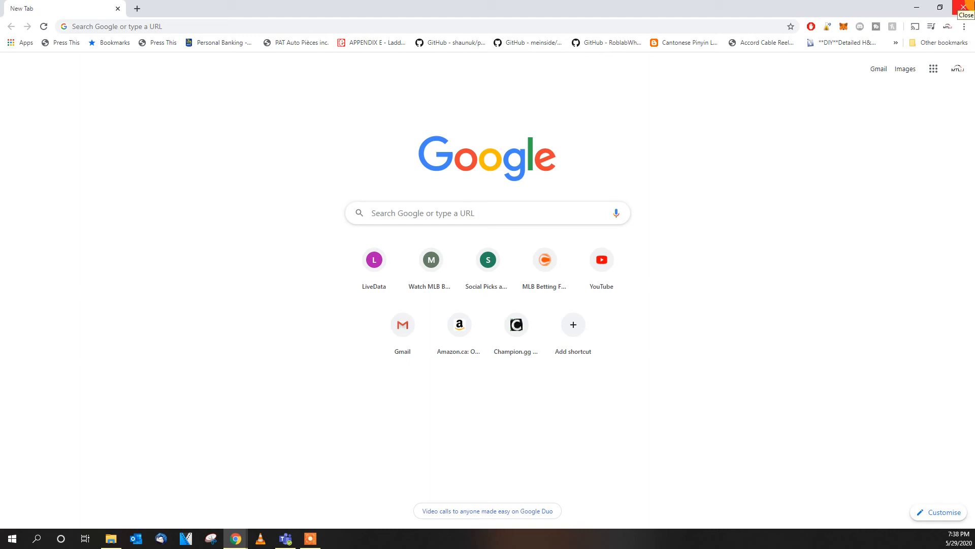
pyautogui.moveTo(956, 24)
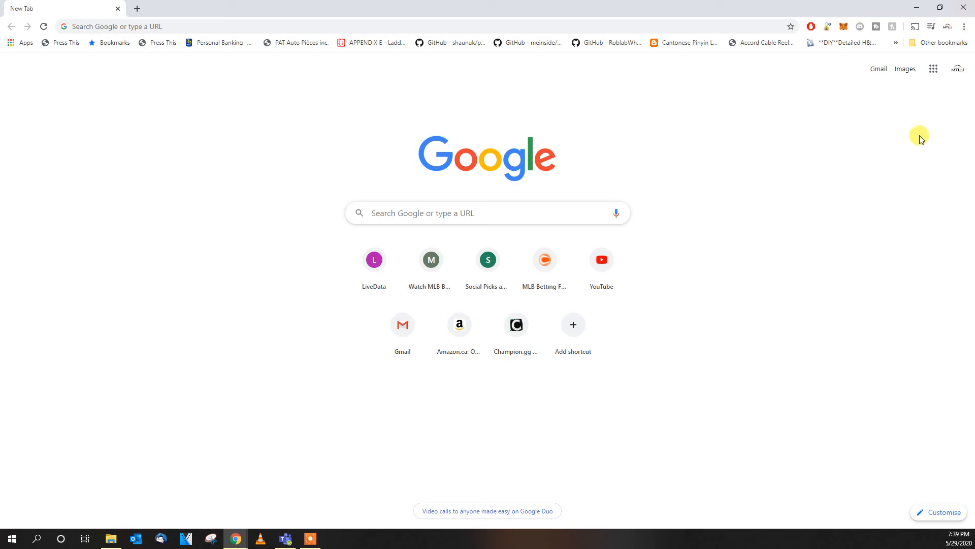
pyautogui.moveTo(888, 180)
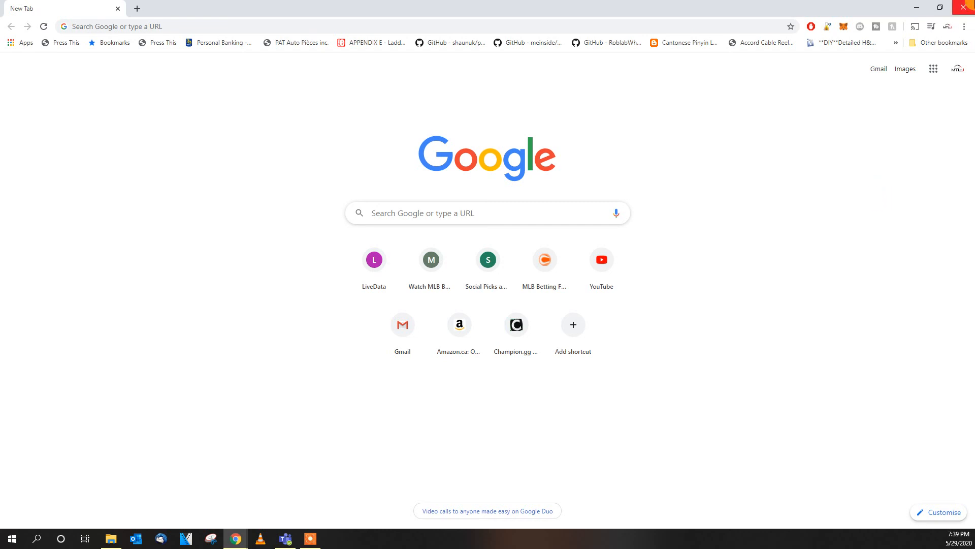
pyautogui.moveTo(325, 537)
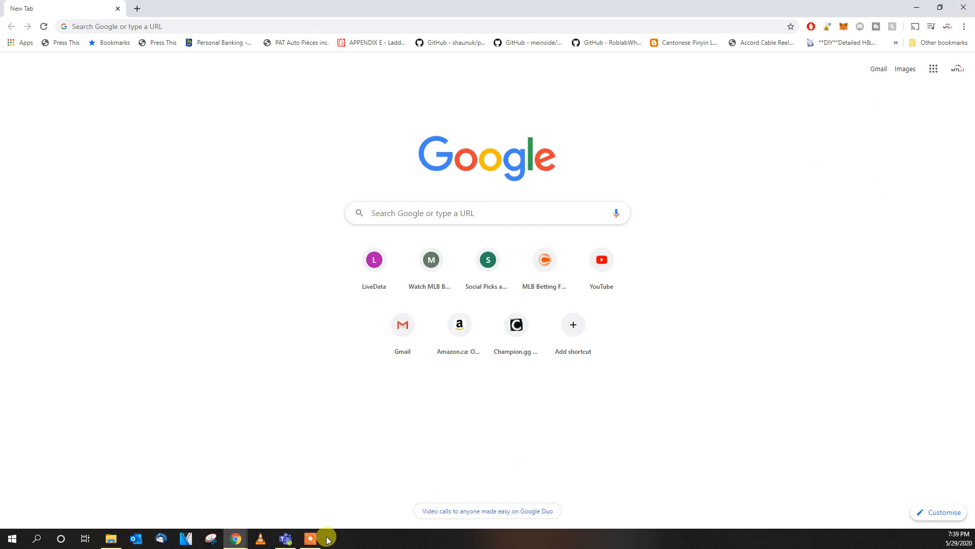